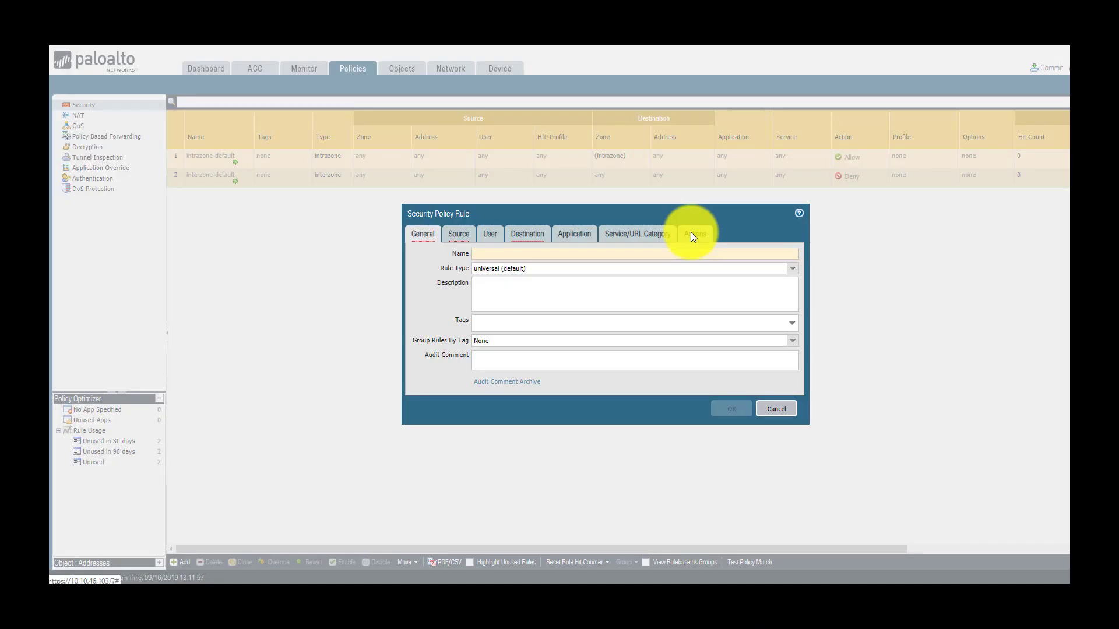
# Show the new security rule's Actions settings, leaving the defaults unchanged.
pyautogui.click(692, 234)
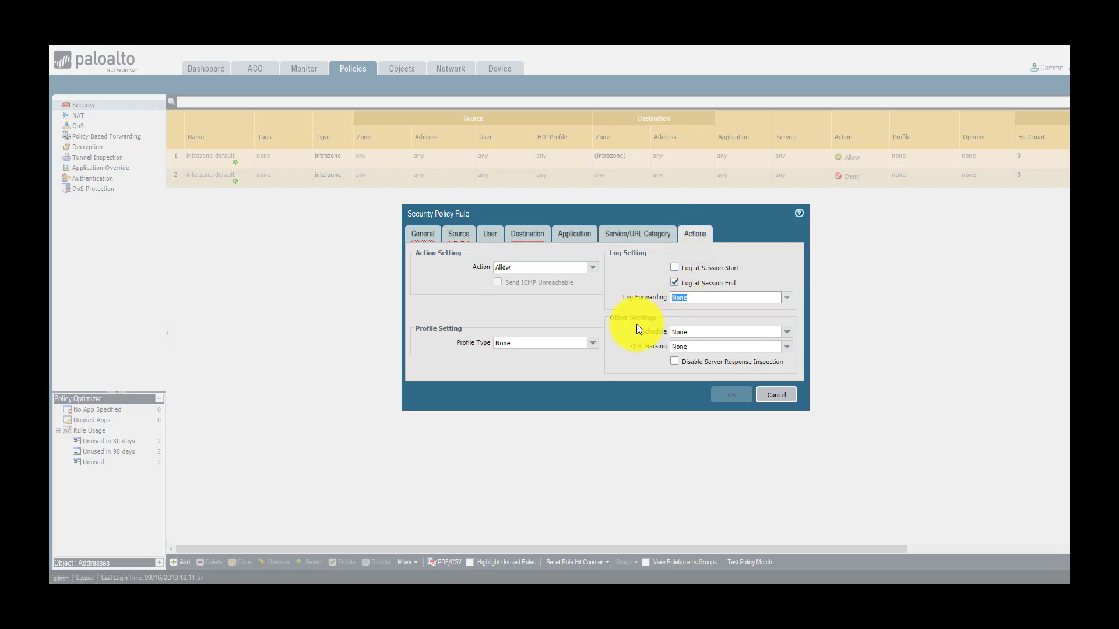
pyautogui.click(540, 342)
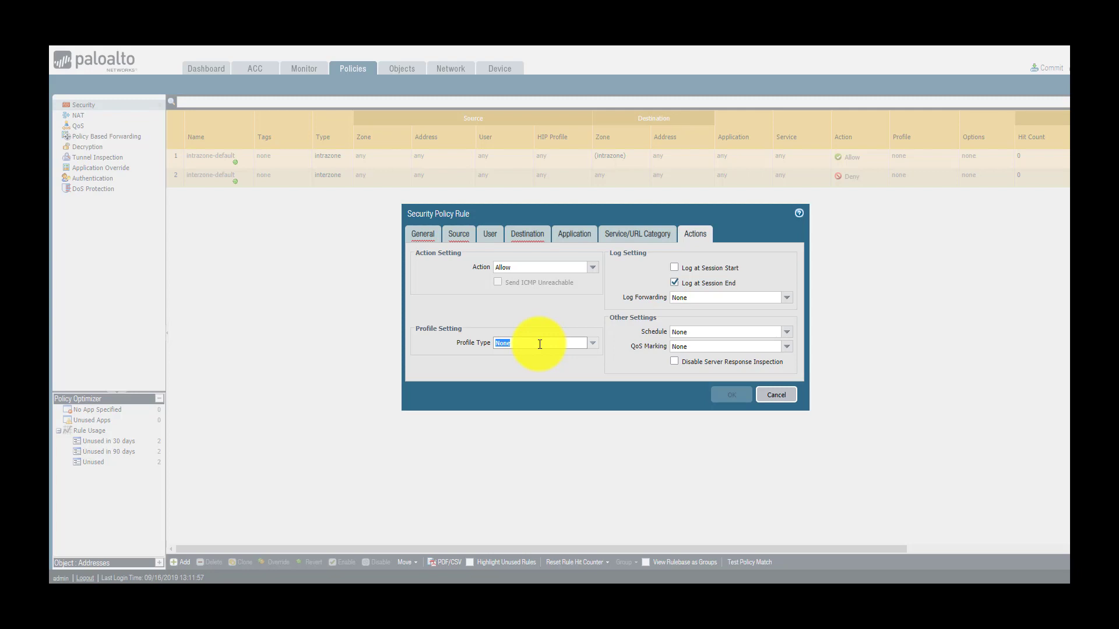
pyautogui.moveTo(616, 333)
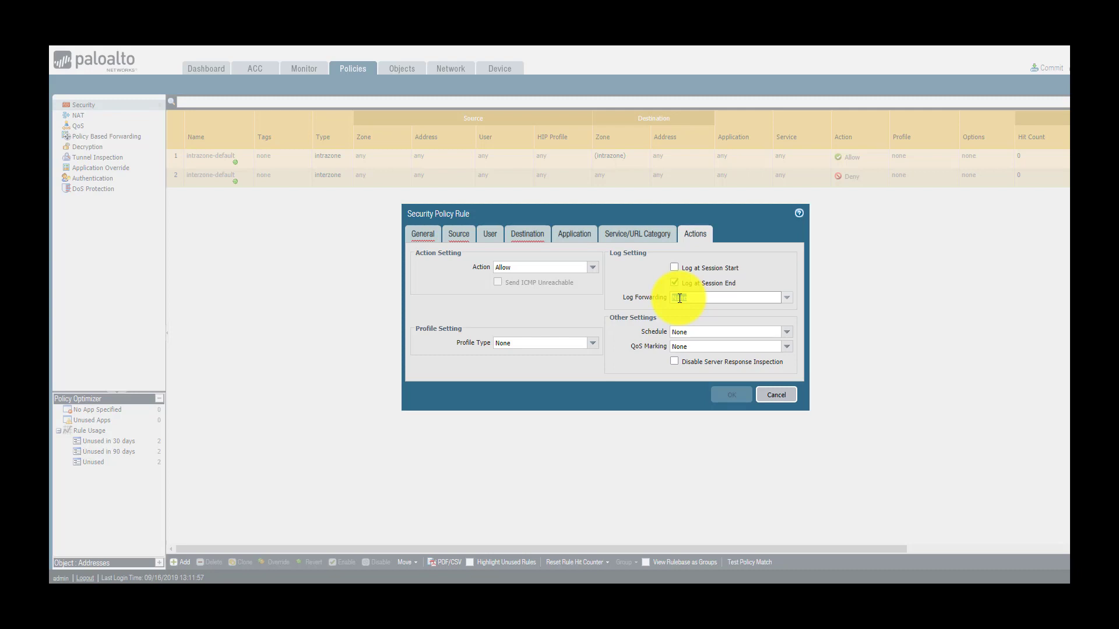
pyautogui.click(540, 342)
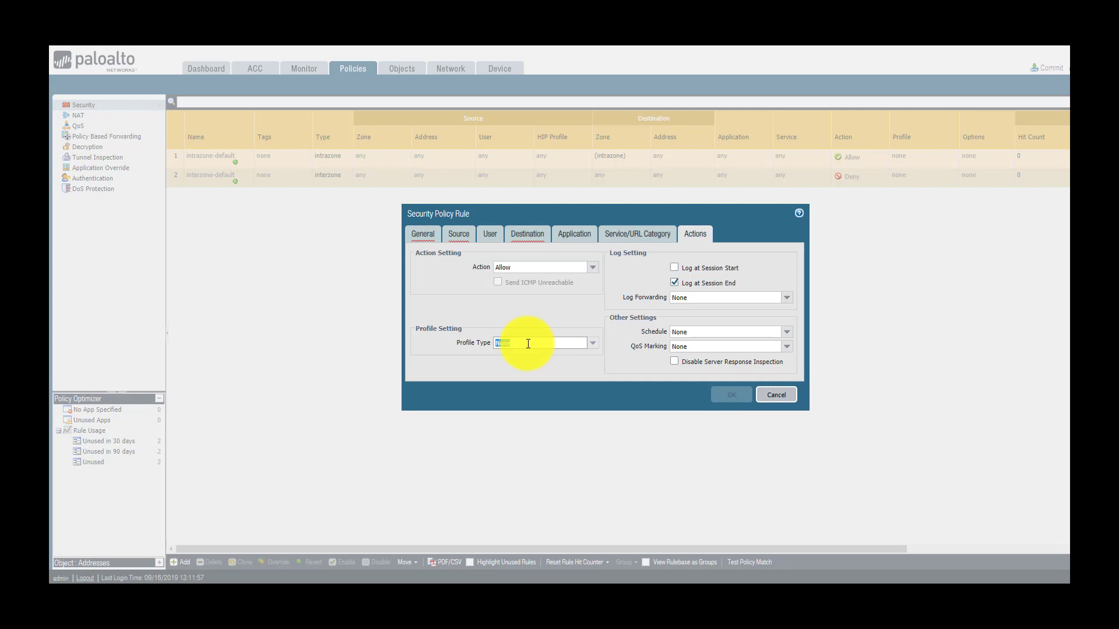
pyautogui.write('default')
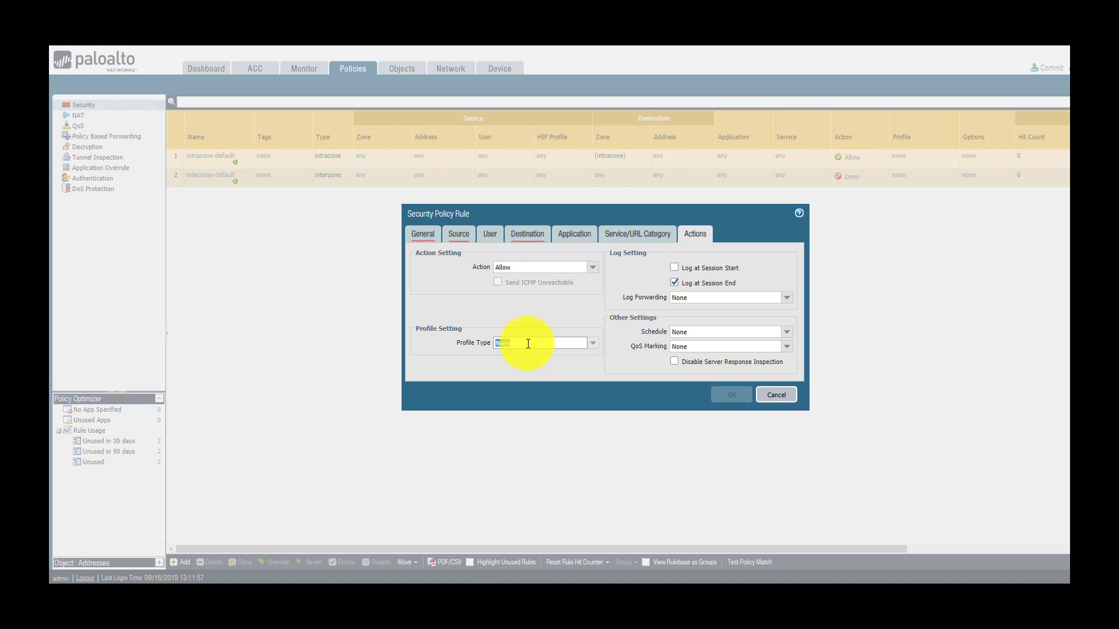
# Discard the unsaved rule and start a new log forwarding profile under Objects.
pyautogui.click(775, 395)
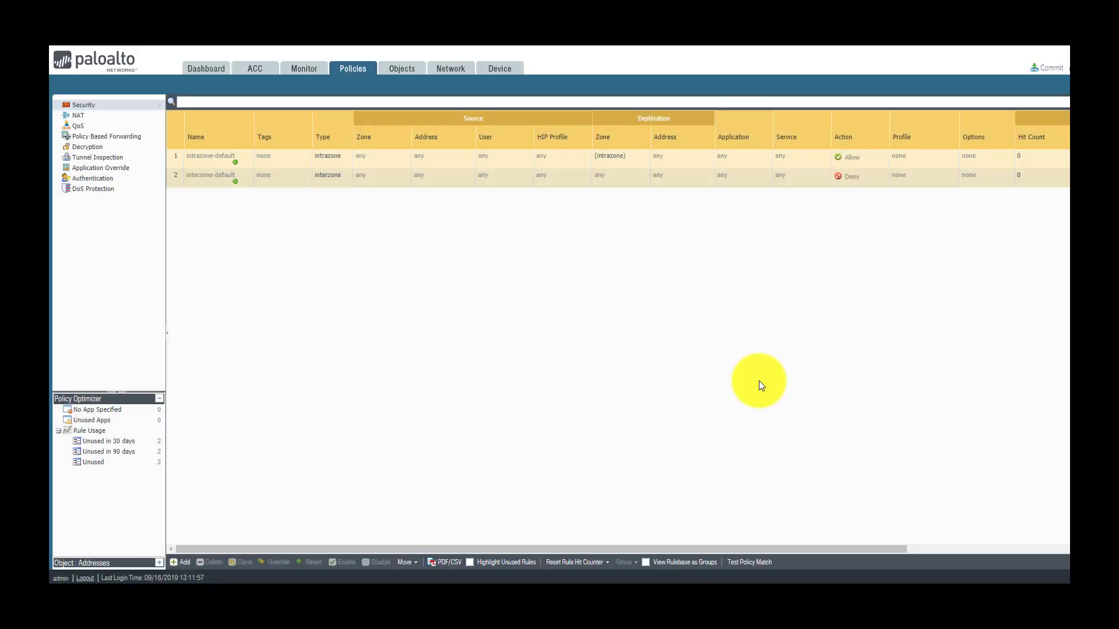
pyautogui.click(400, 69)
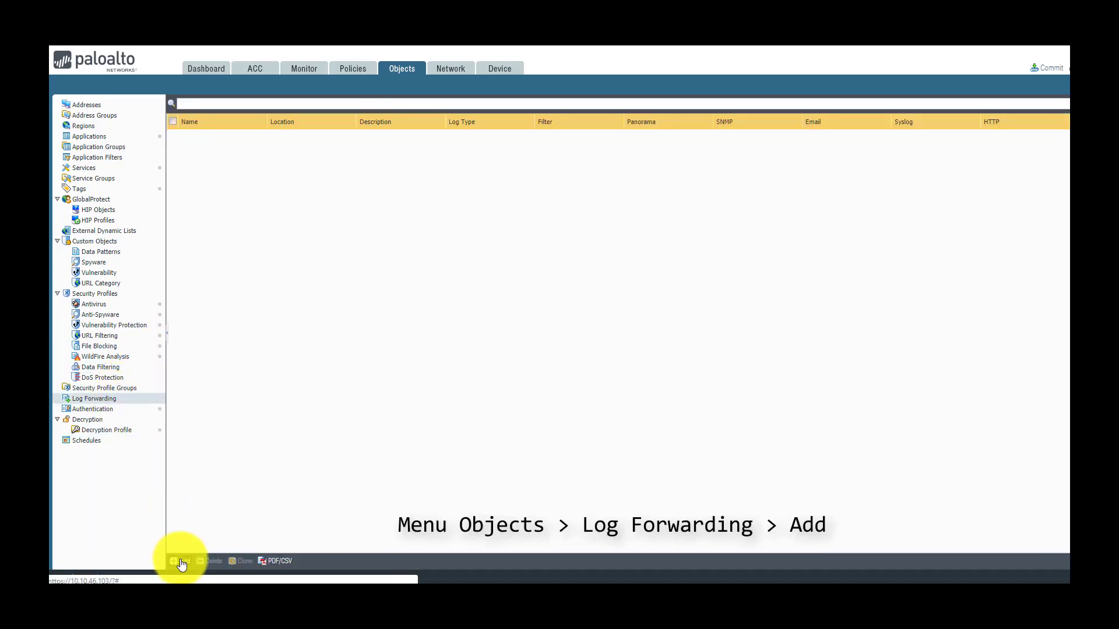
pyautogui.click(179, 561)
pyautogui.write('default')
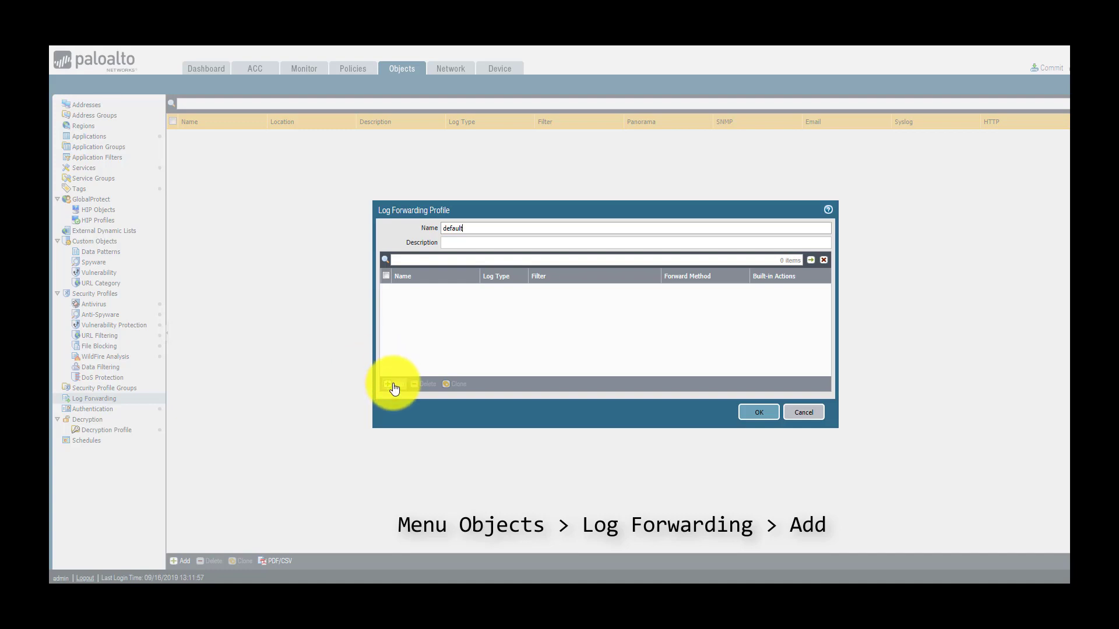
# Add a 'default' match entry forwarding to Panorama and save the 'default' profile.
pyautogui.click(397, 384)
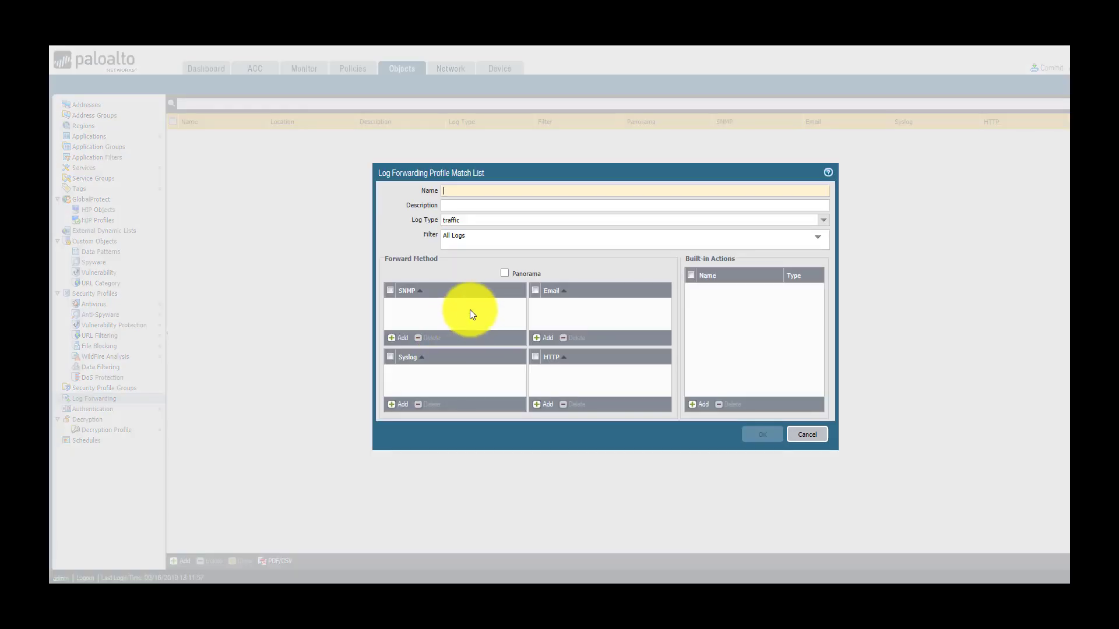
pyautogui.click(506, 273)
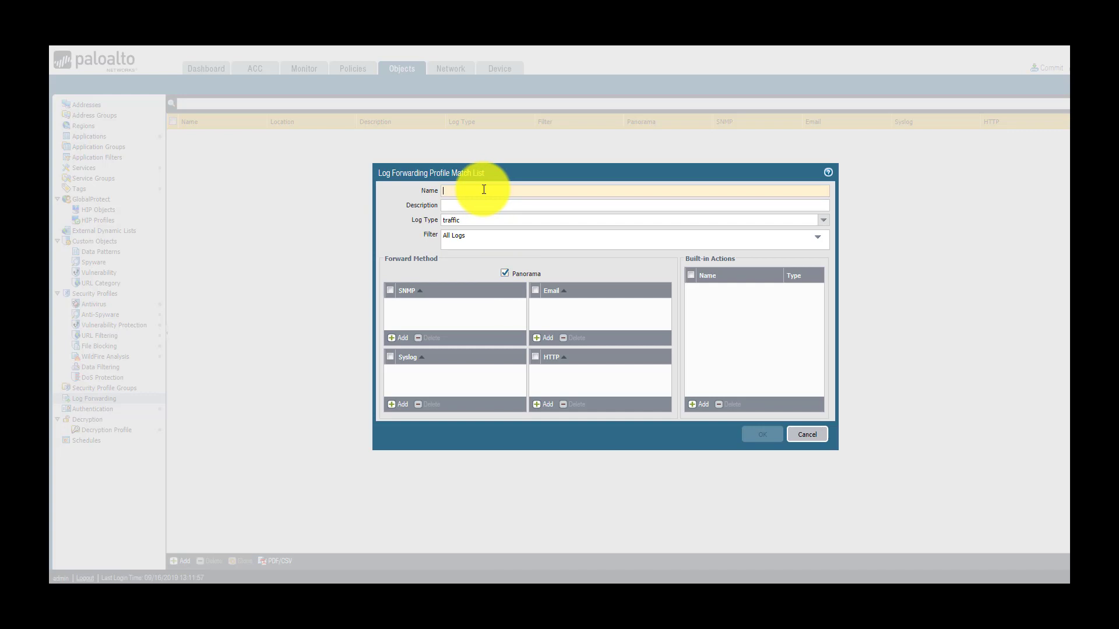
pyautogui.write('default')
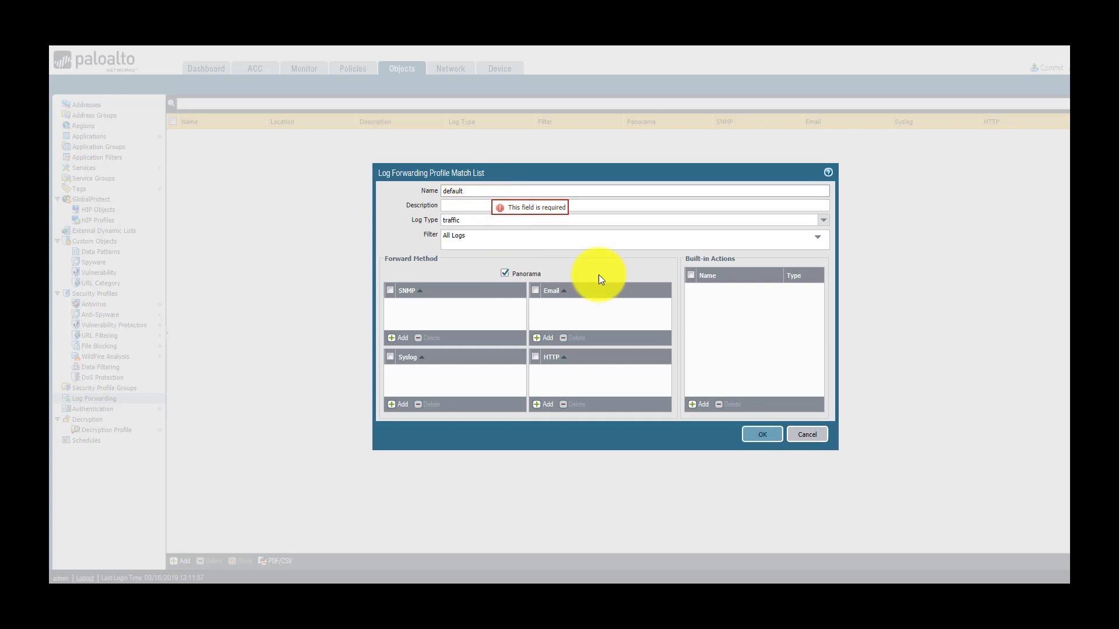
pyautogui.click(761, 433)
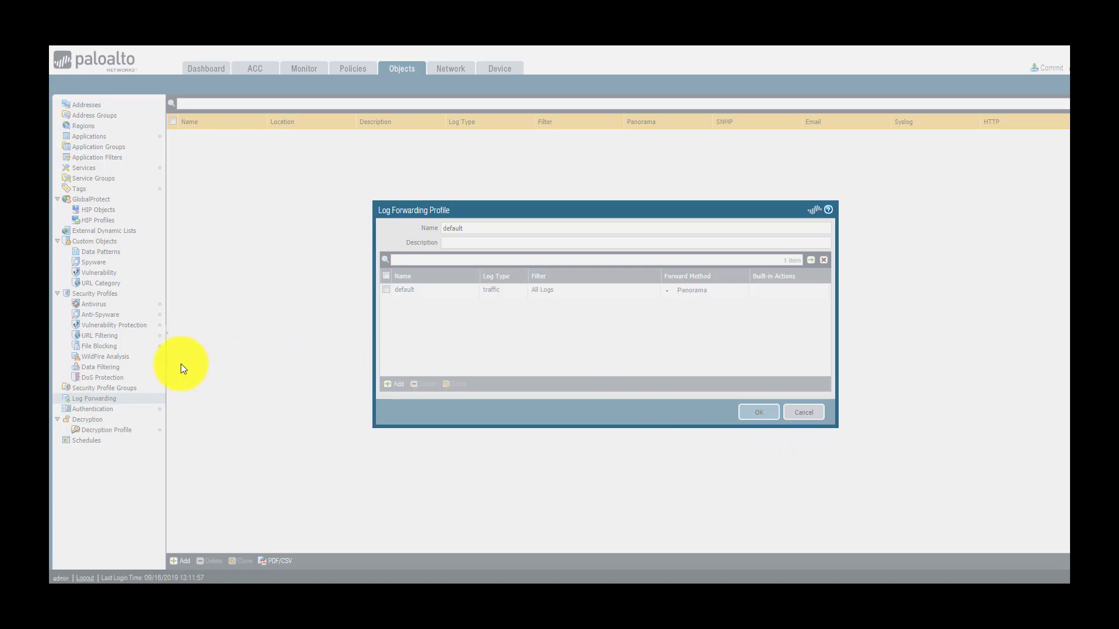
pyautogui.click(105, 387)
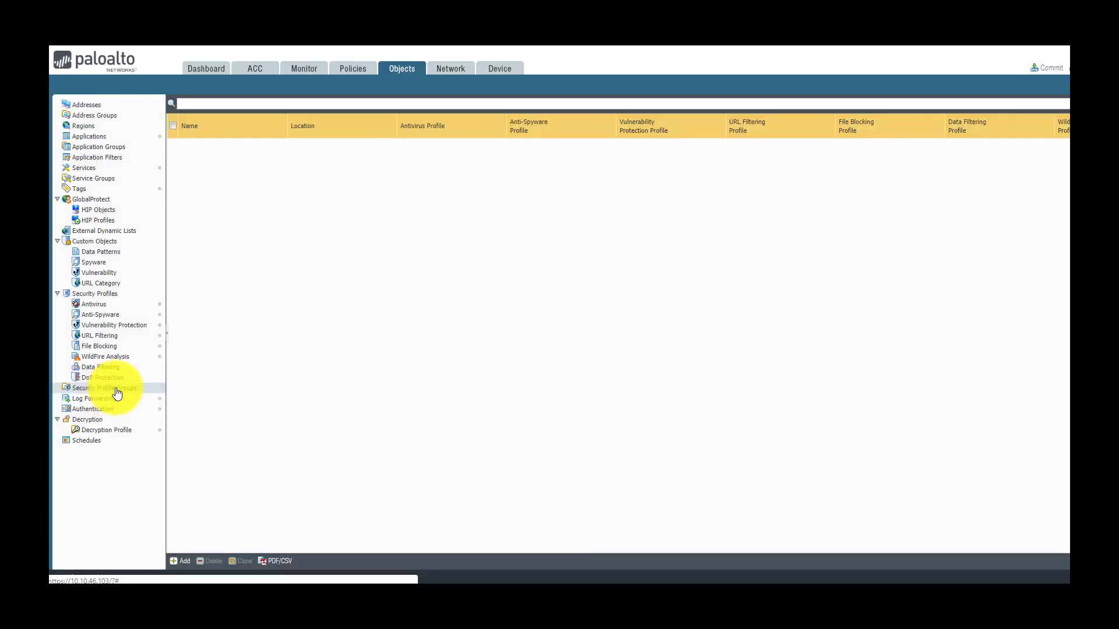
# Add security profile group 'default' with Antivirus Profile set to default, and save it.
pyautogui.click(103, 387)
pyautogui.write('defau')
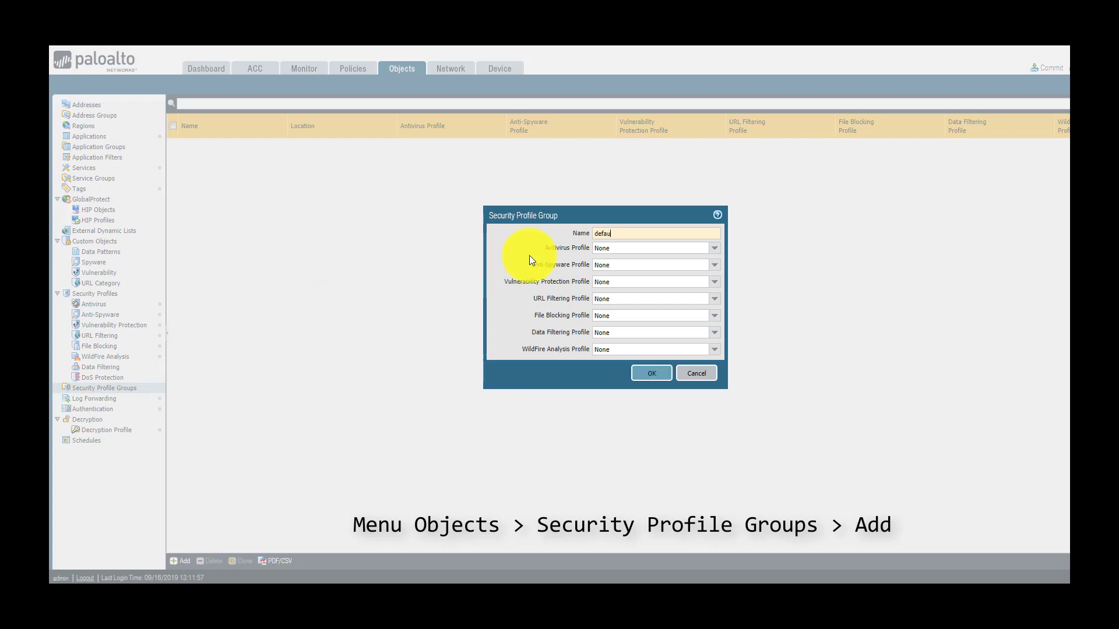
pyautogui.click(712, 247)
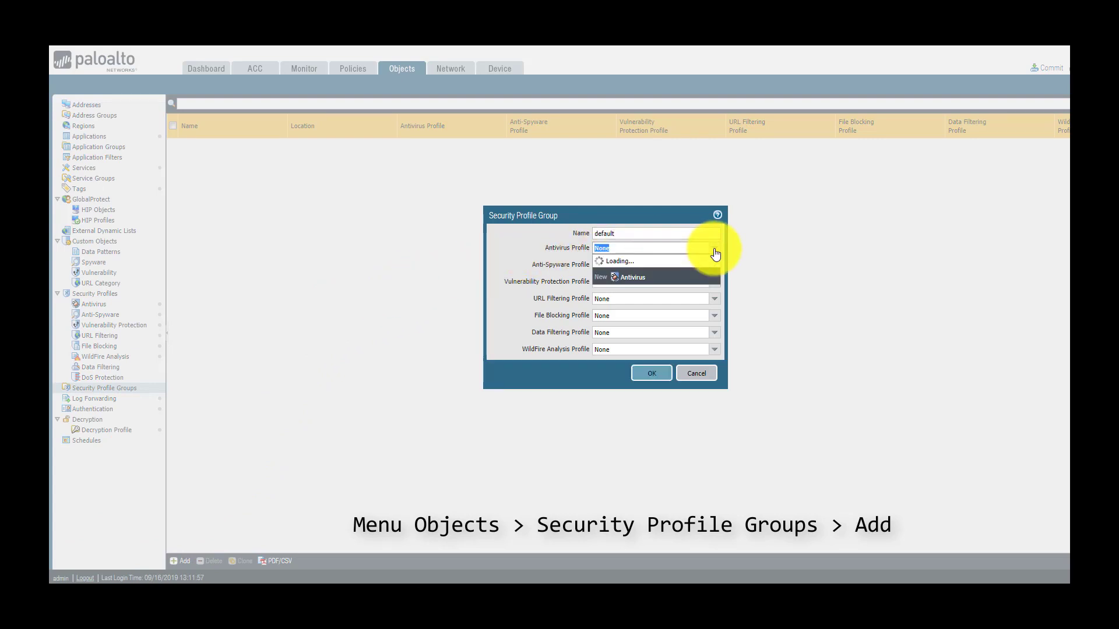
pyautogui.click(632, 277)
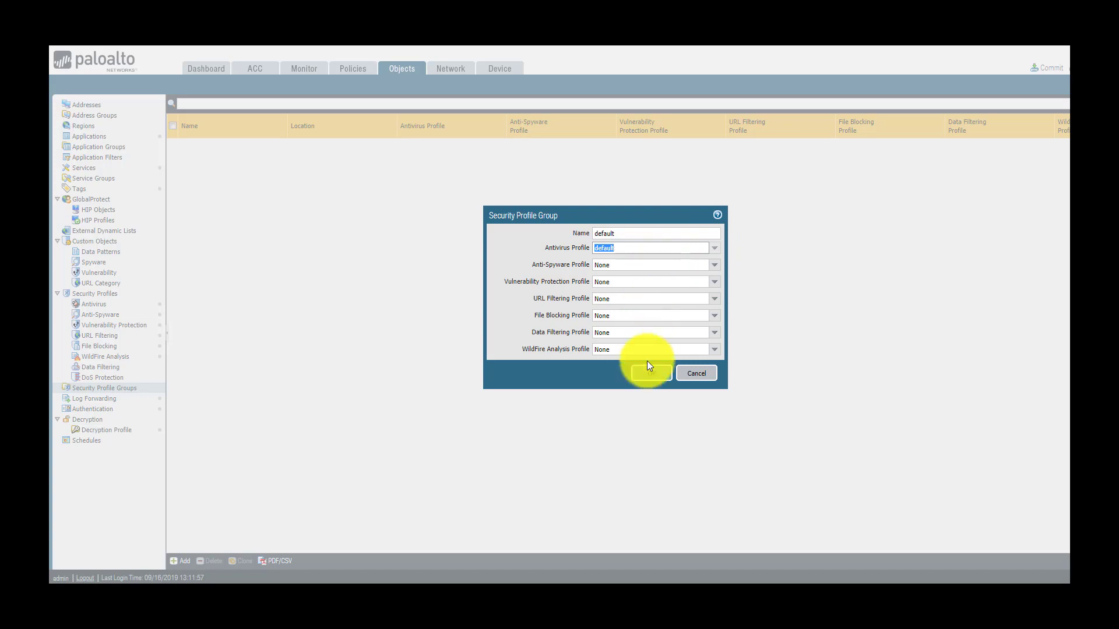
pyautogui.click(648, 372)
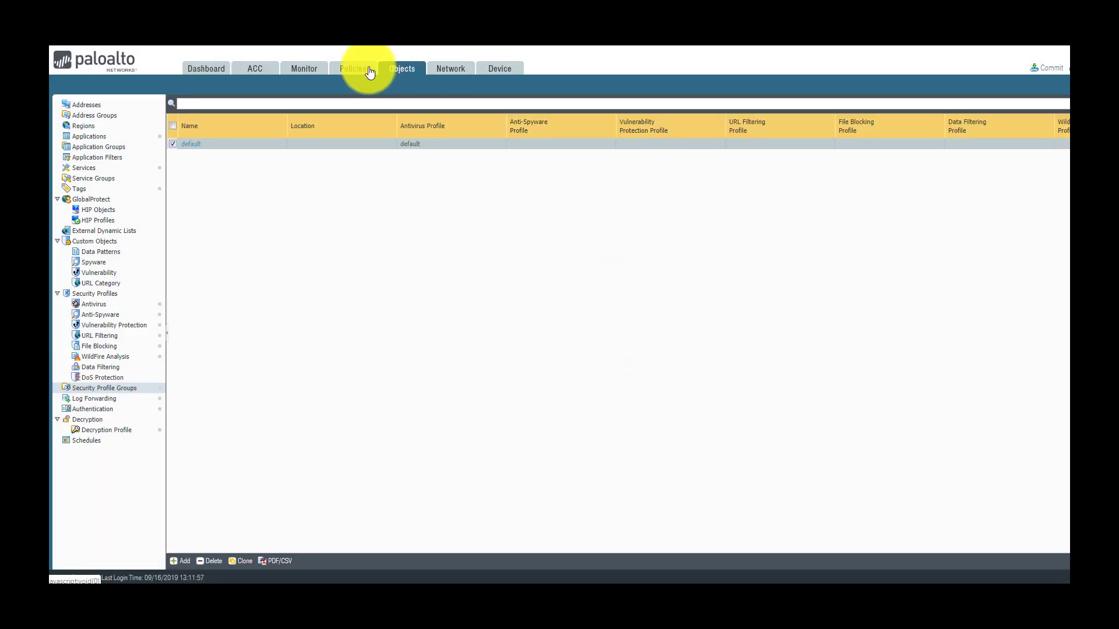
# Add a new Policies > Security rule and check its Actions show the 'default' profiles.
pyautogui.click(352, 69)
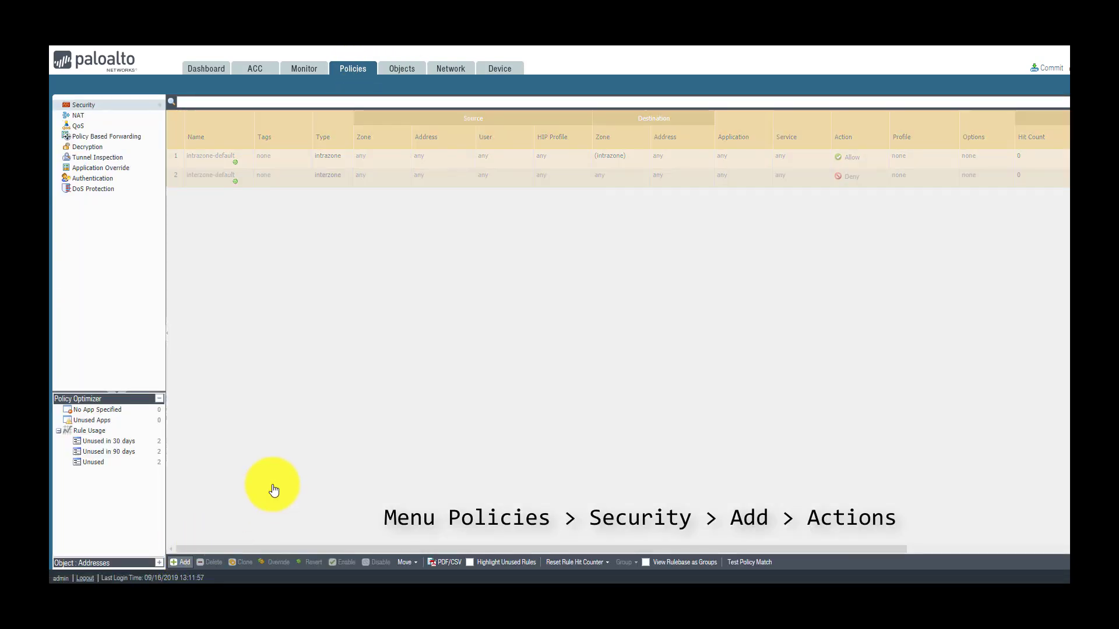
pyautogui.click(181, 562)
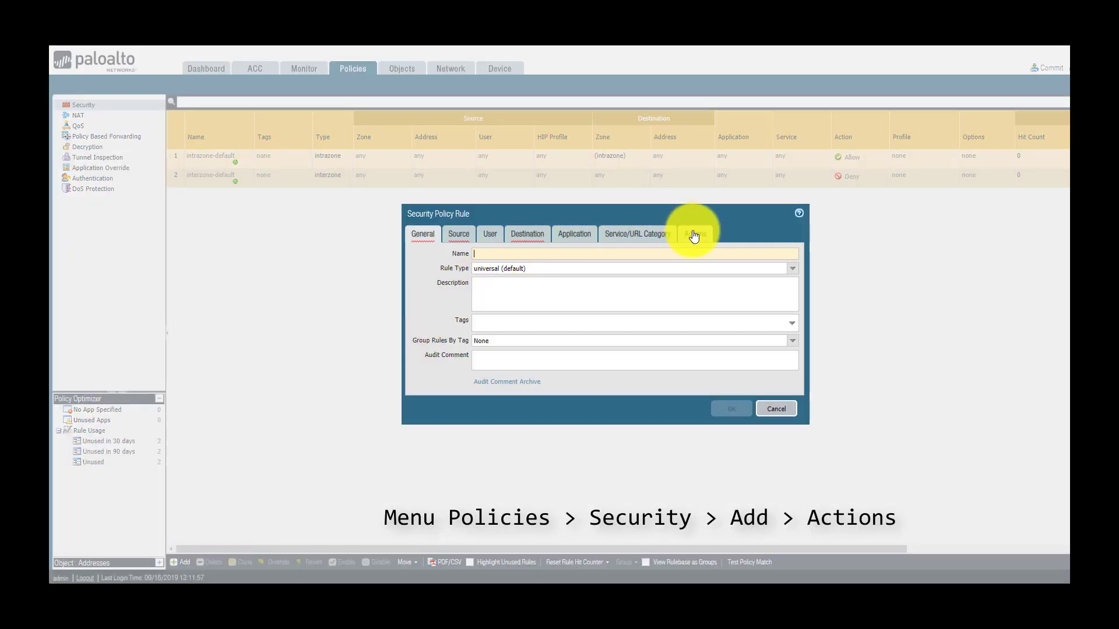
pyautogui.click(694, 233)
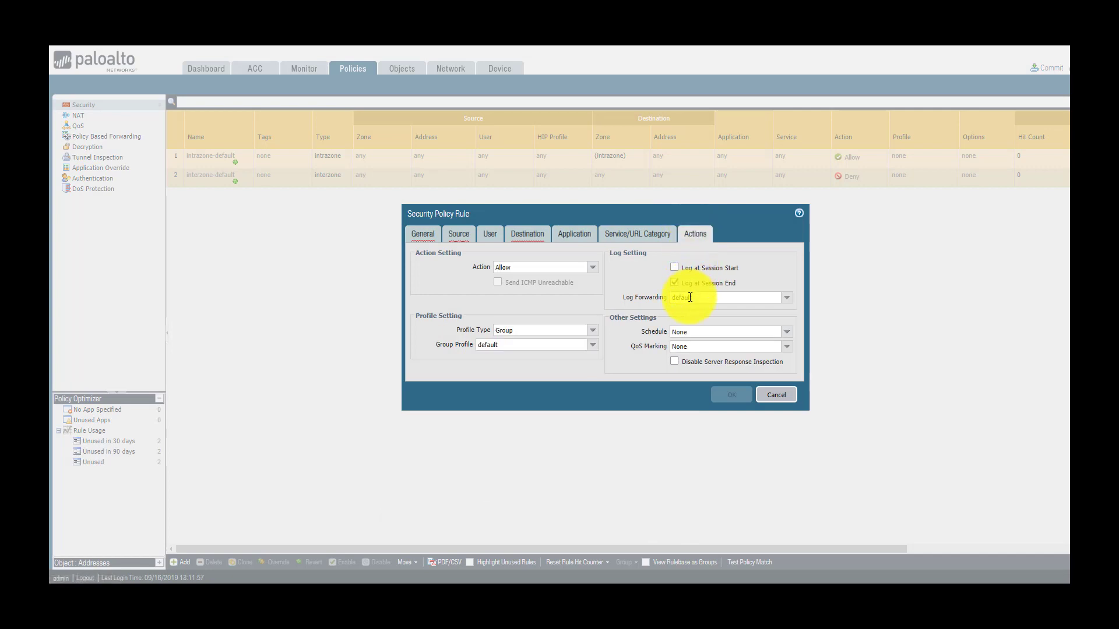